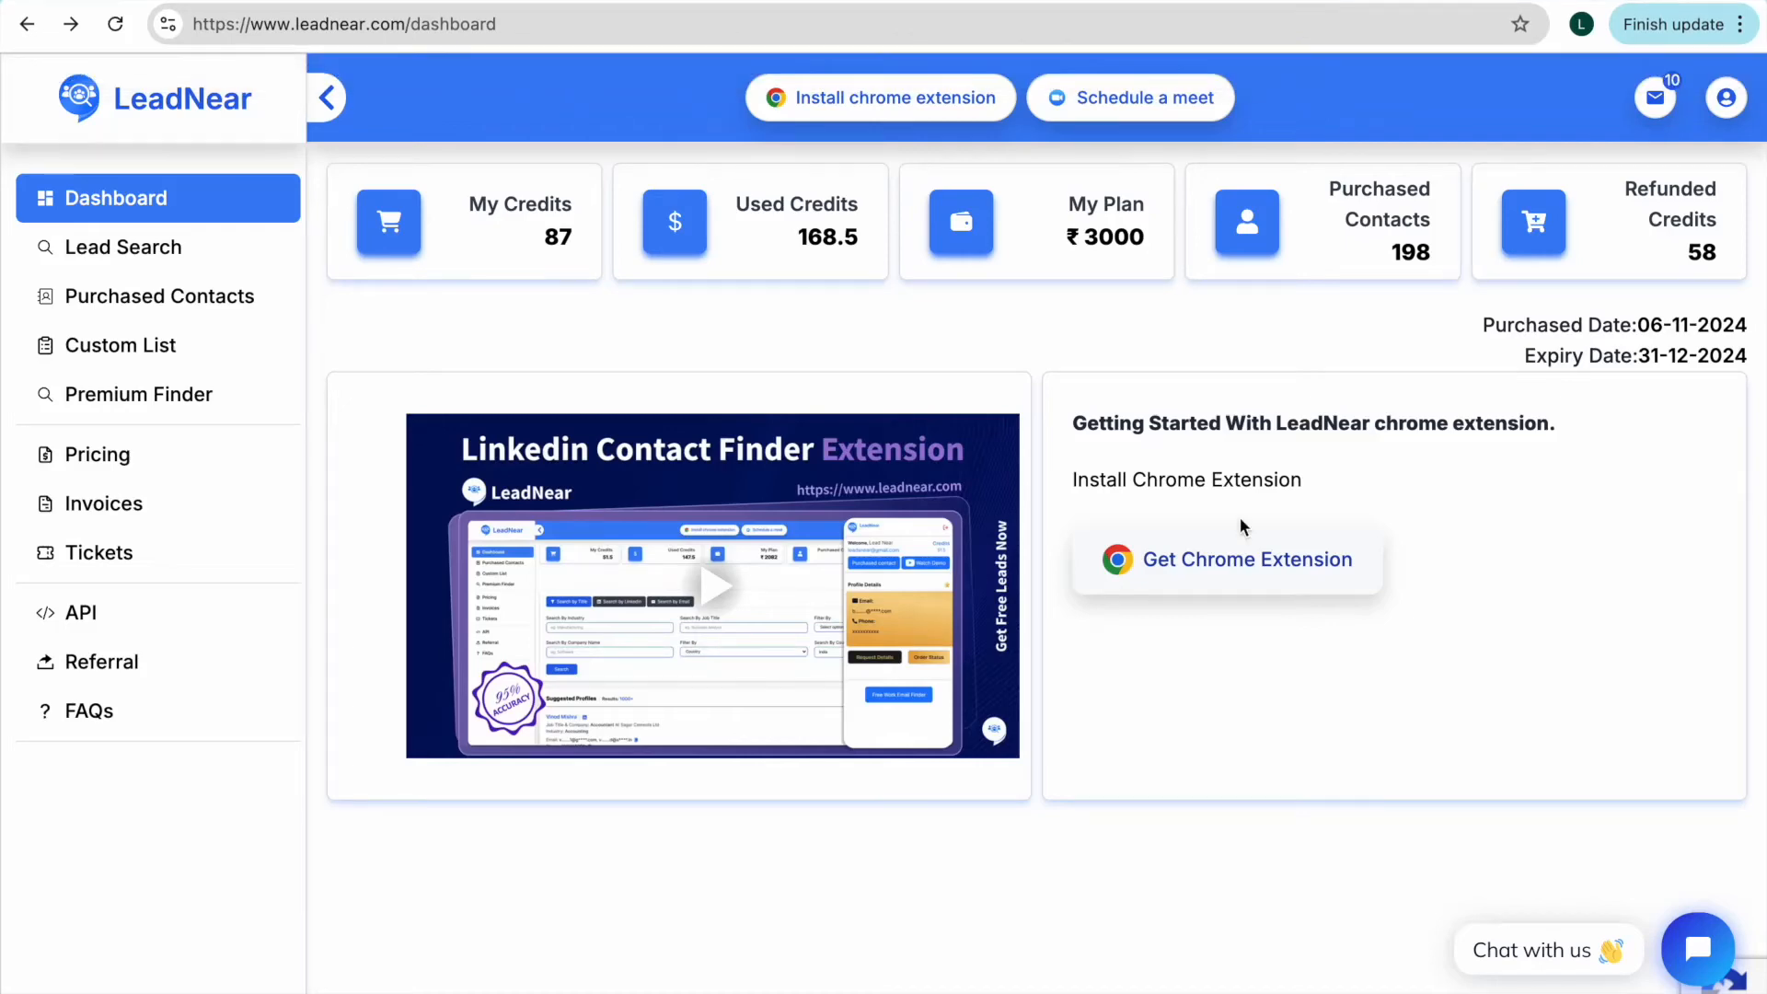
pyautogui.moveTo(1446, 514)
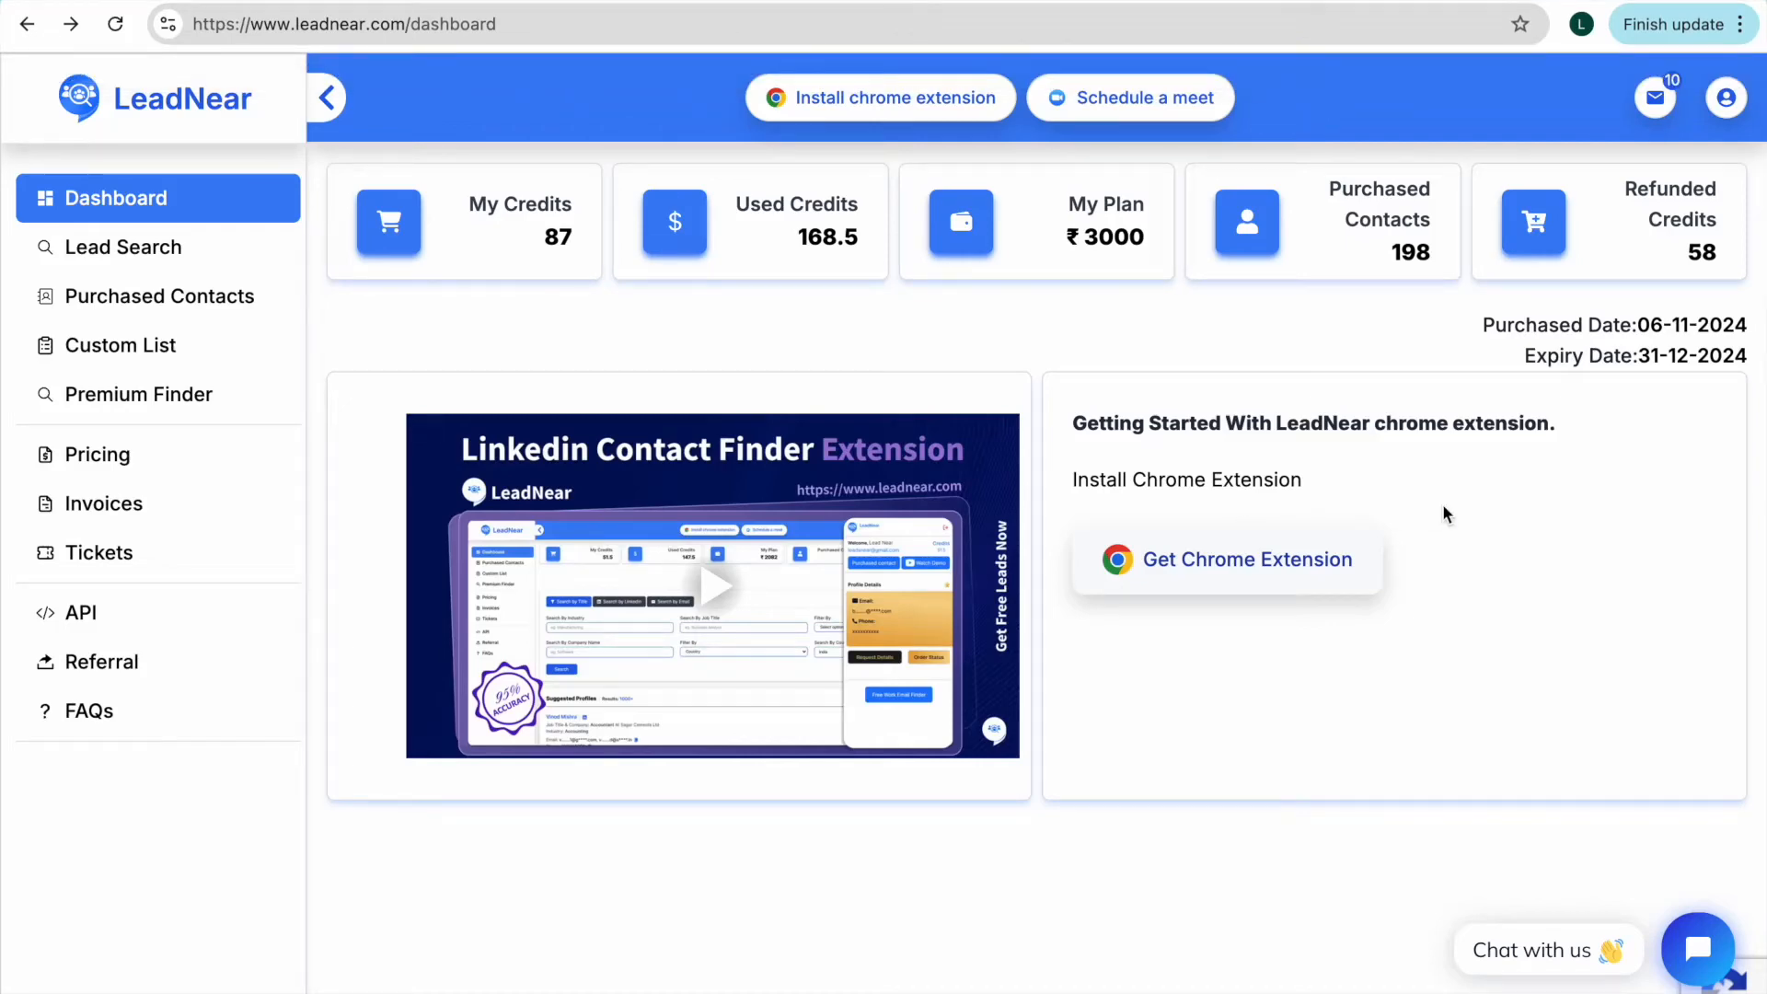
pyautogui.moveTo(1286, 381)
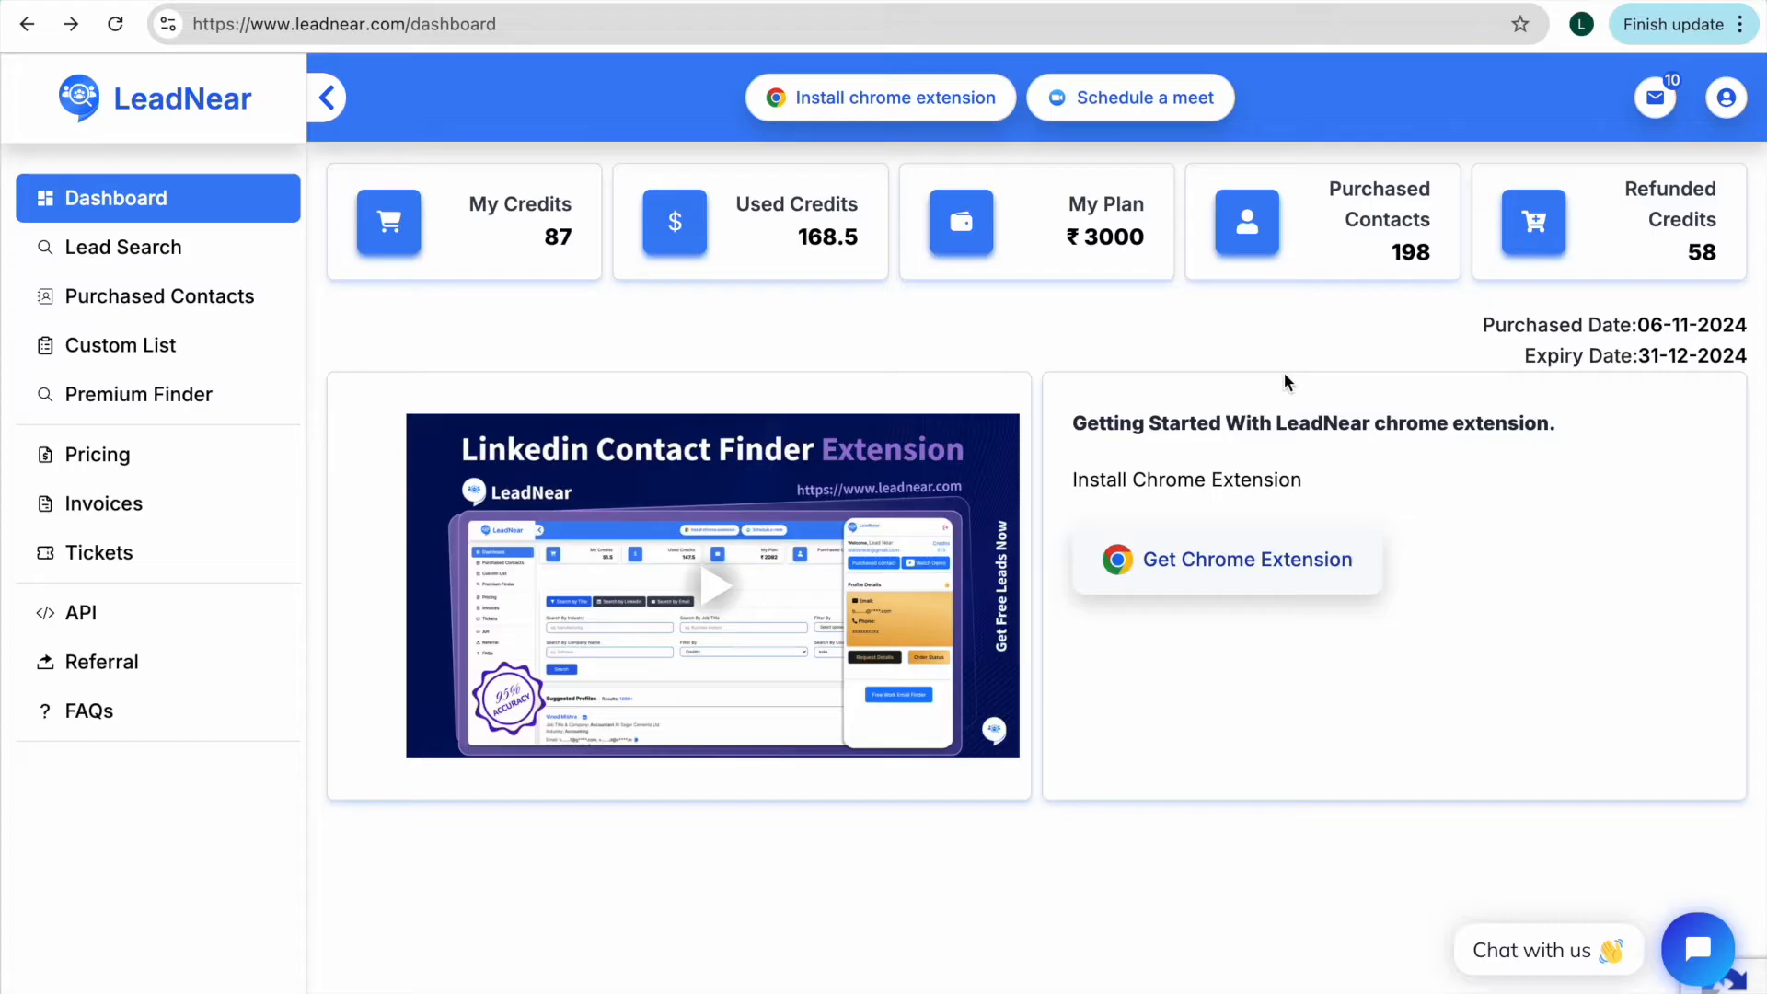
pyautogui.moveTo(364, 159)
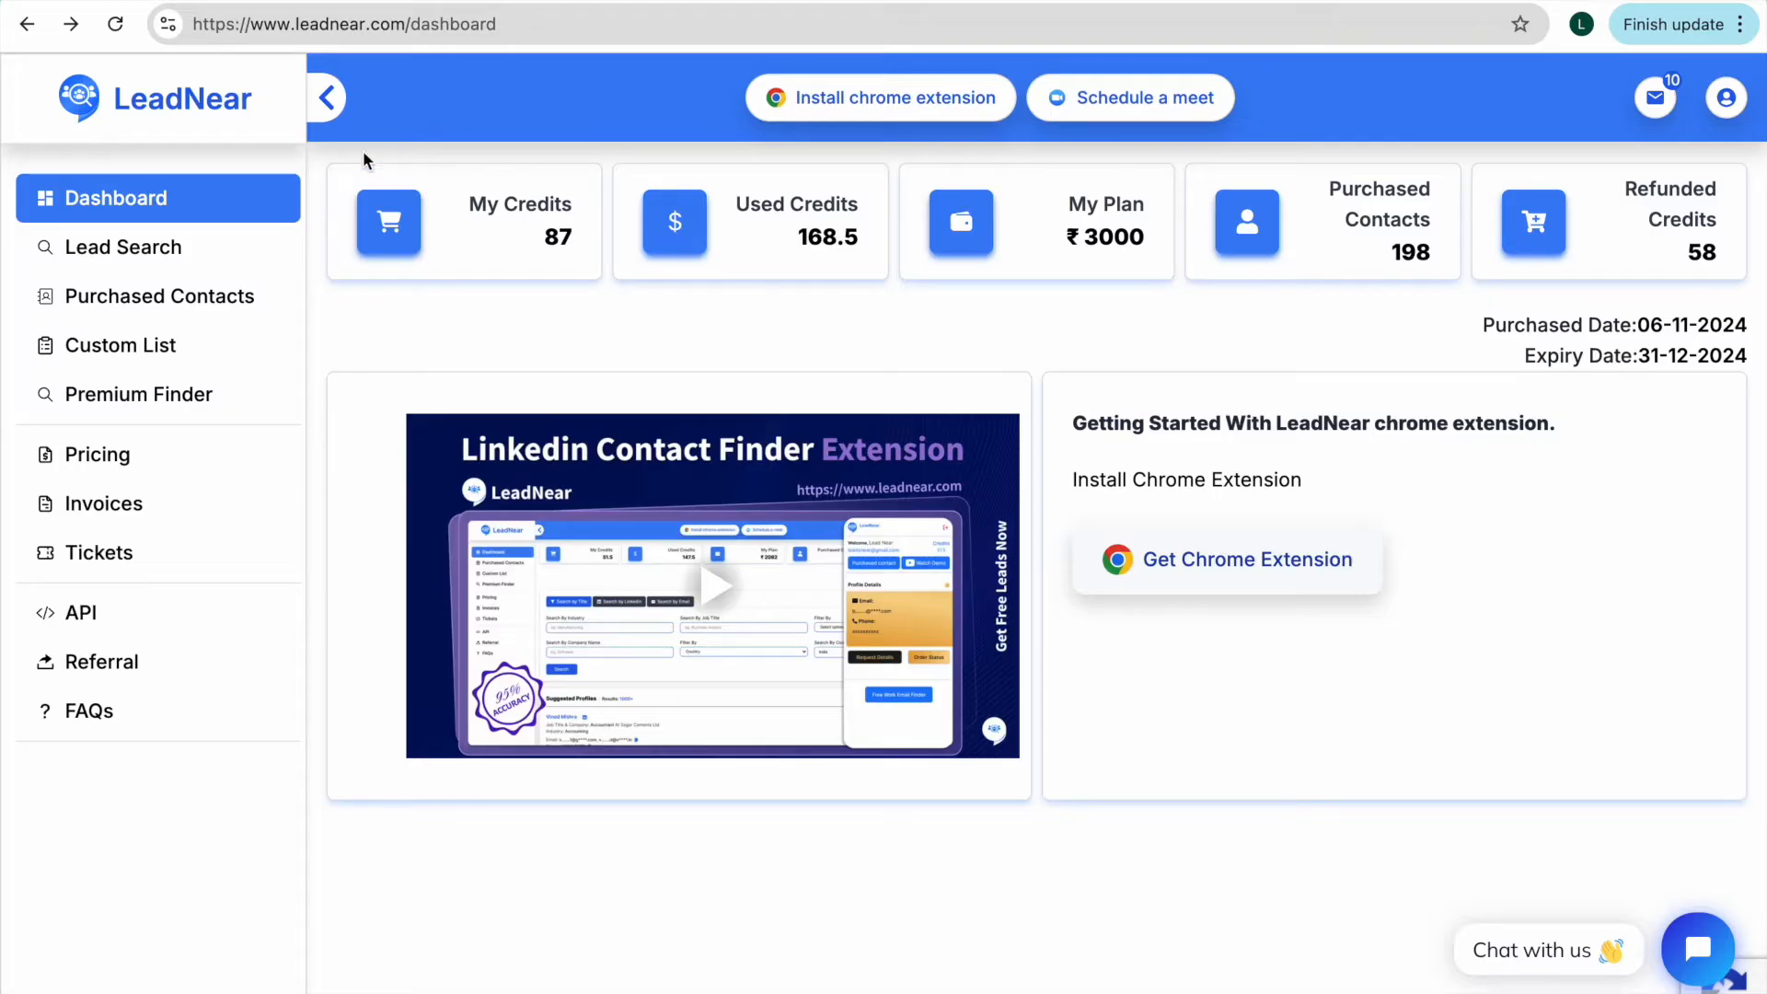
pyautogui.moveTo(1163, 569)
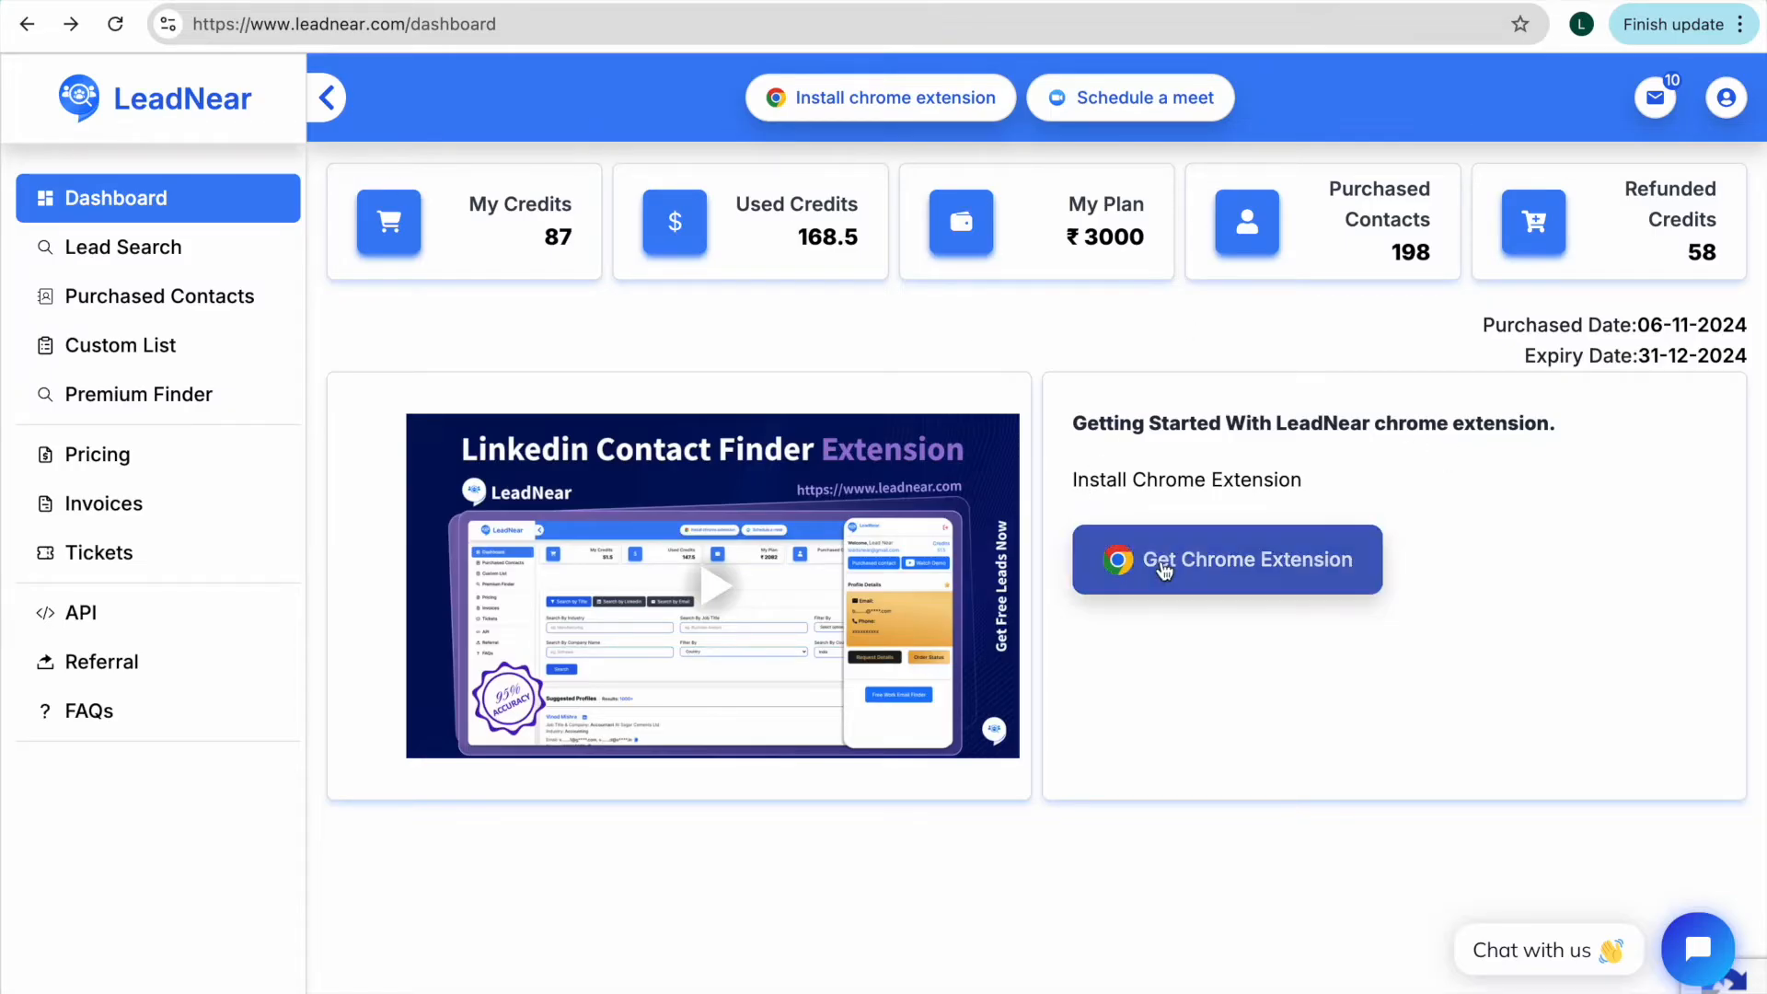
# Step: Install the LeadNear: B2B Email & Phone Finder extension from the Chrome Web Store and open the extensions list
pyautogui.click(1227, 559)
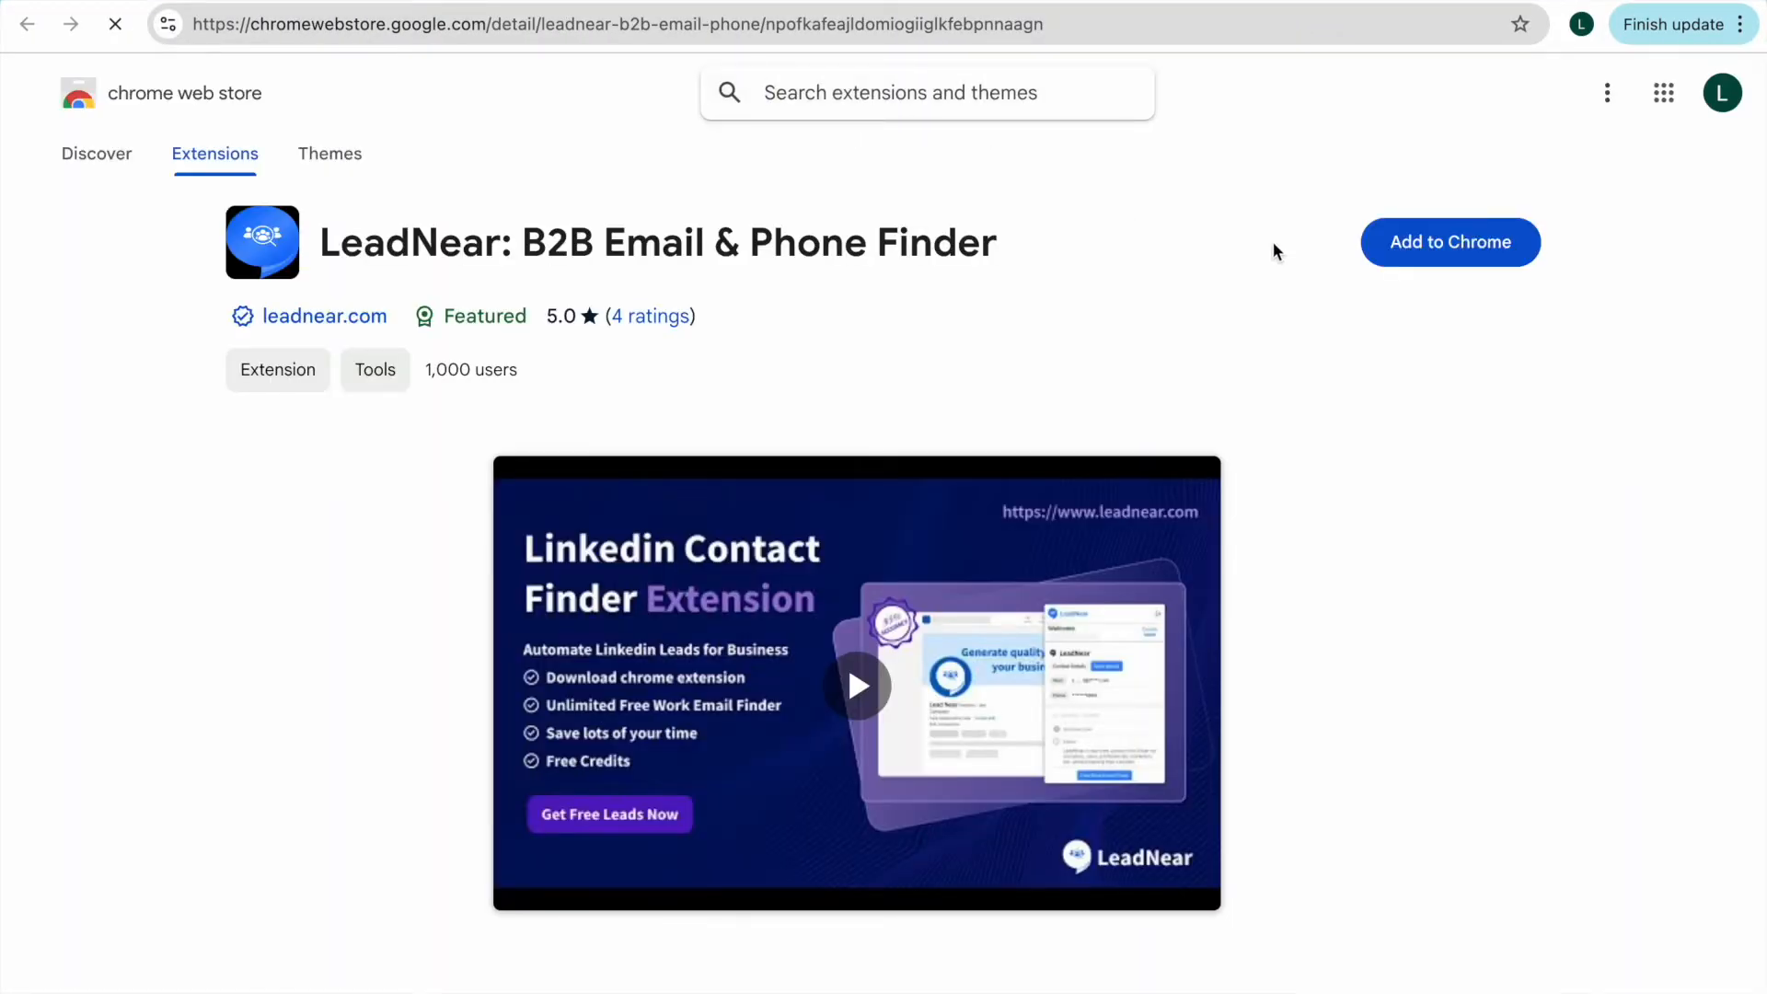
pyautogui.click(1451, 242)
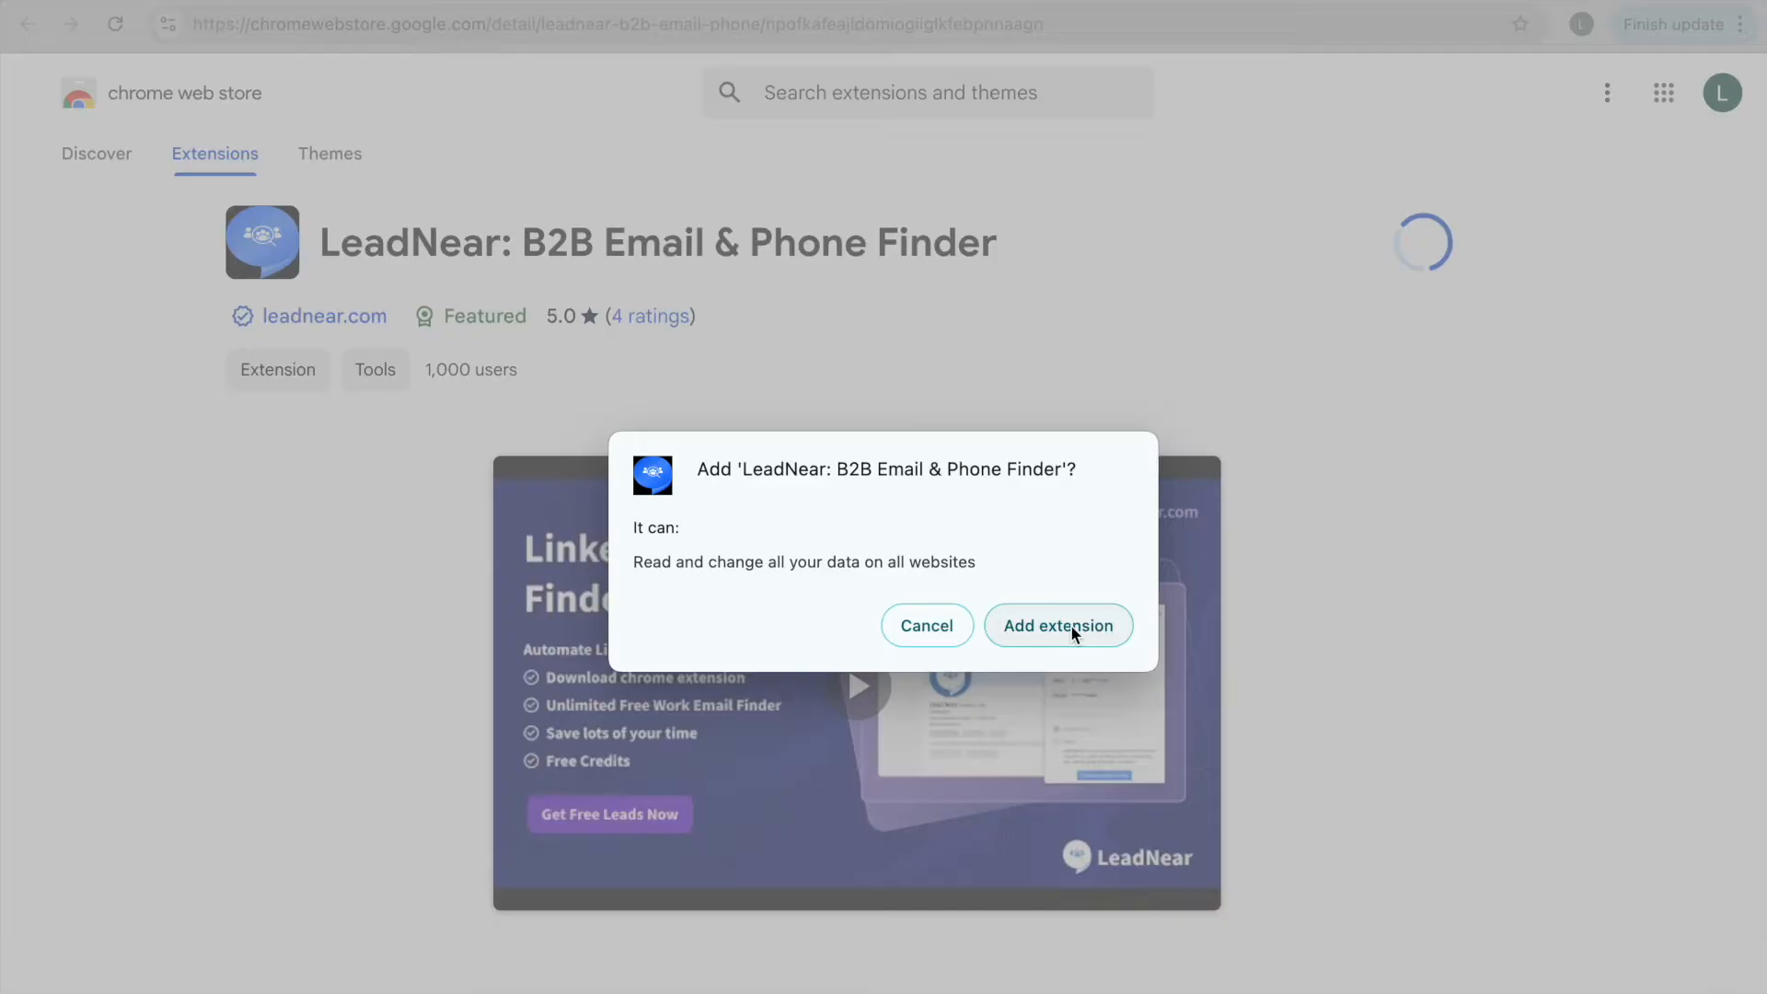
pyautogui.click(1058, 625)
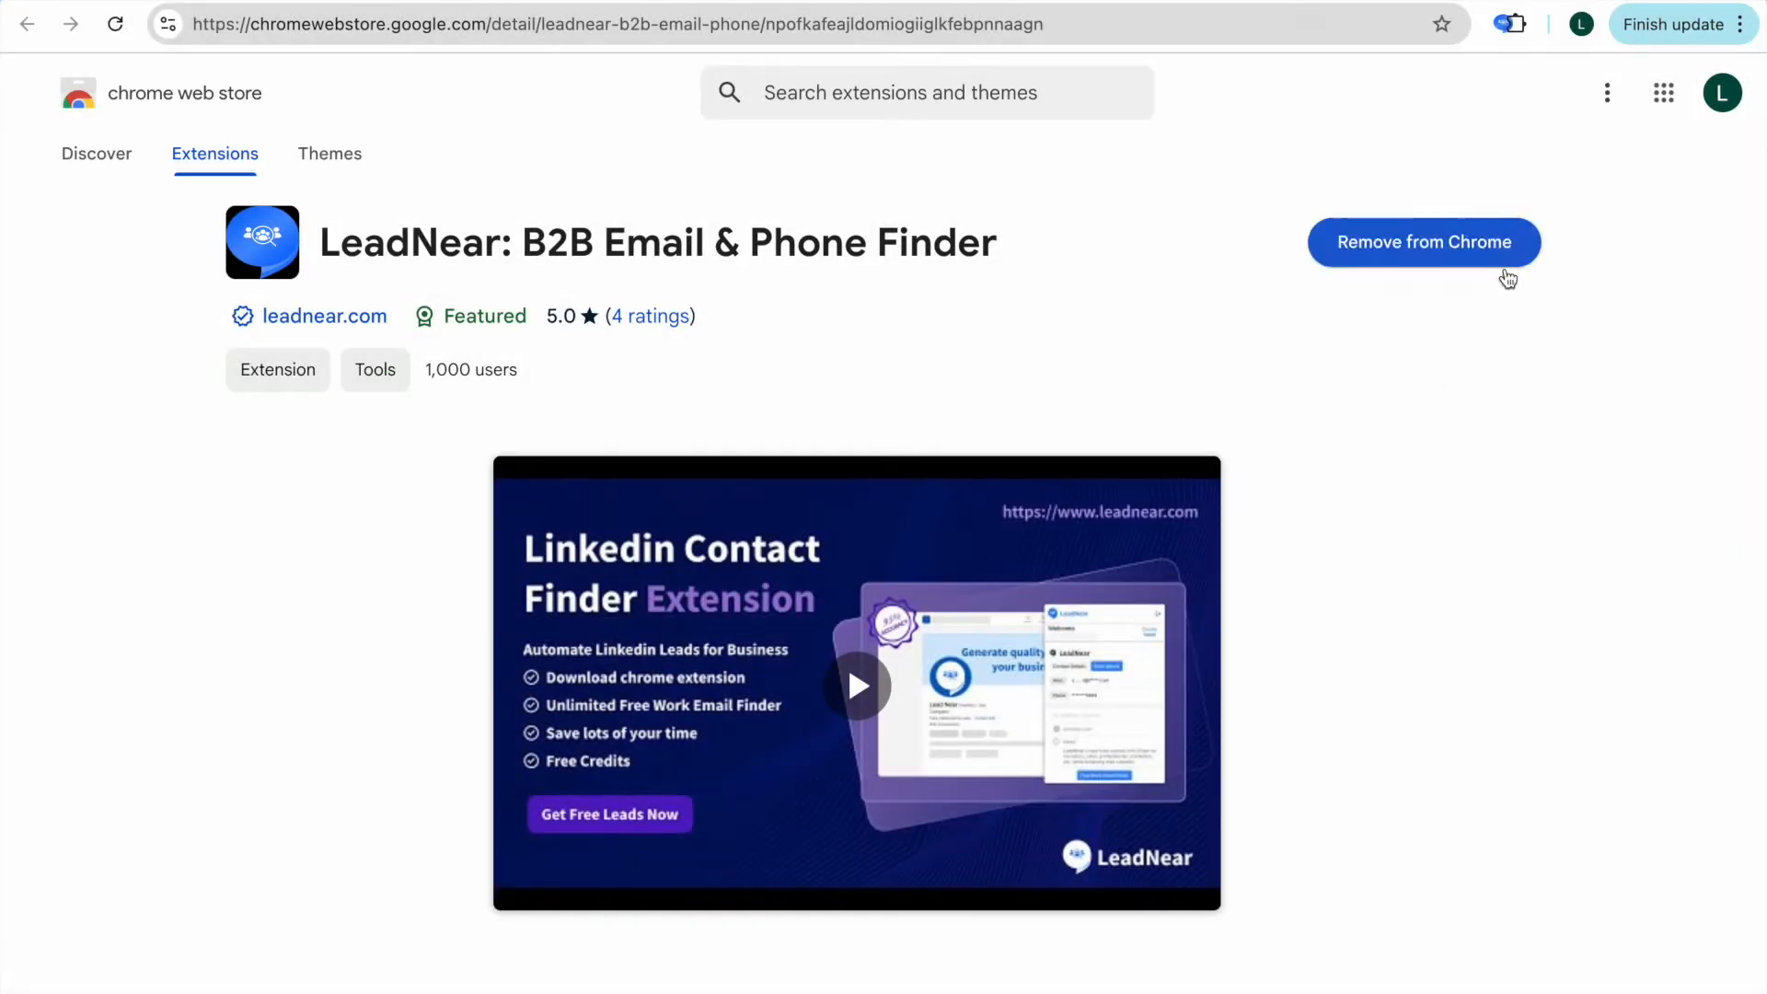
pyautogui.click(1513, 24)
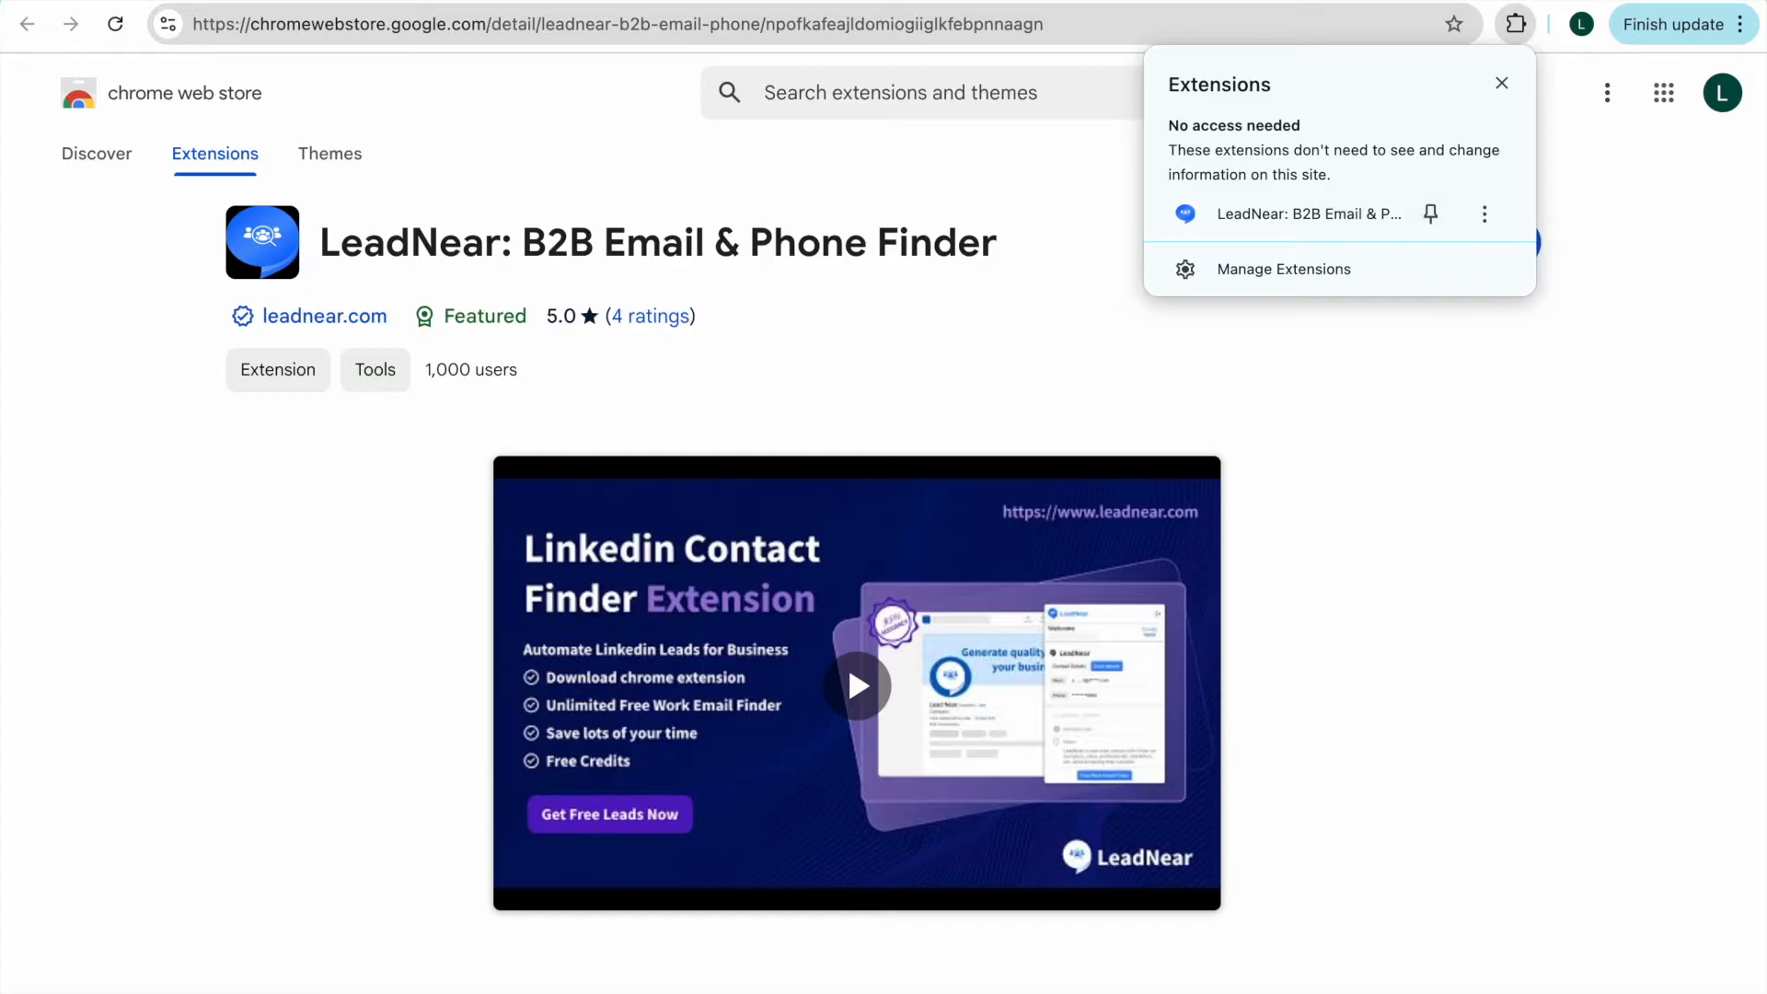
pyautogui.moveTo(1431, 213)
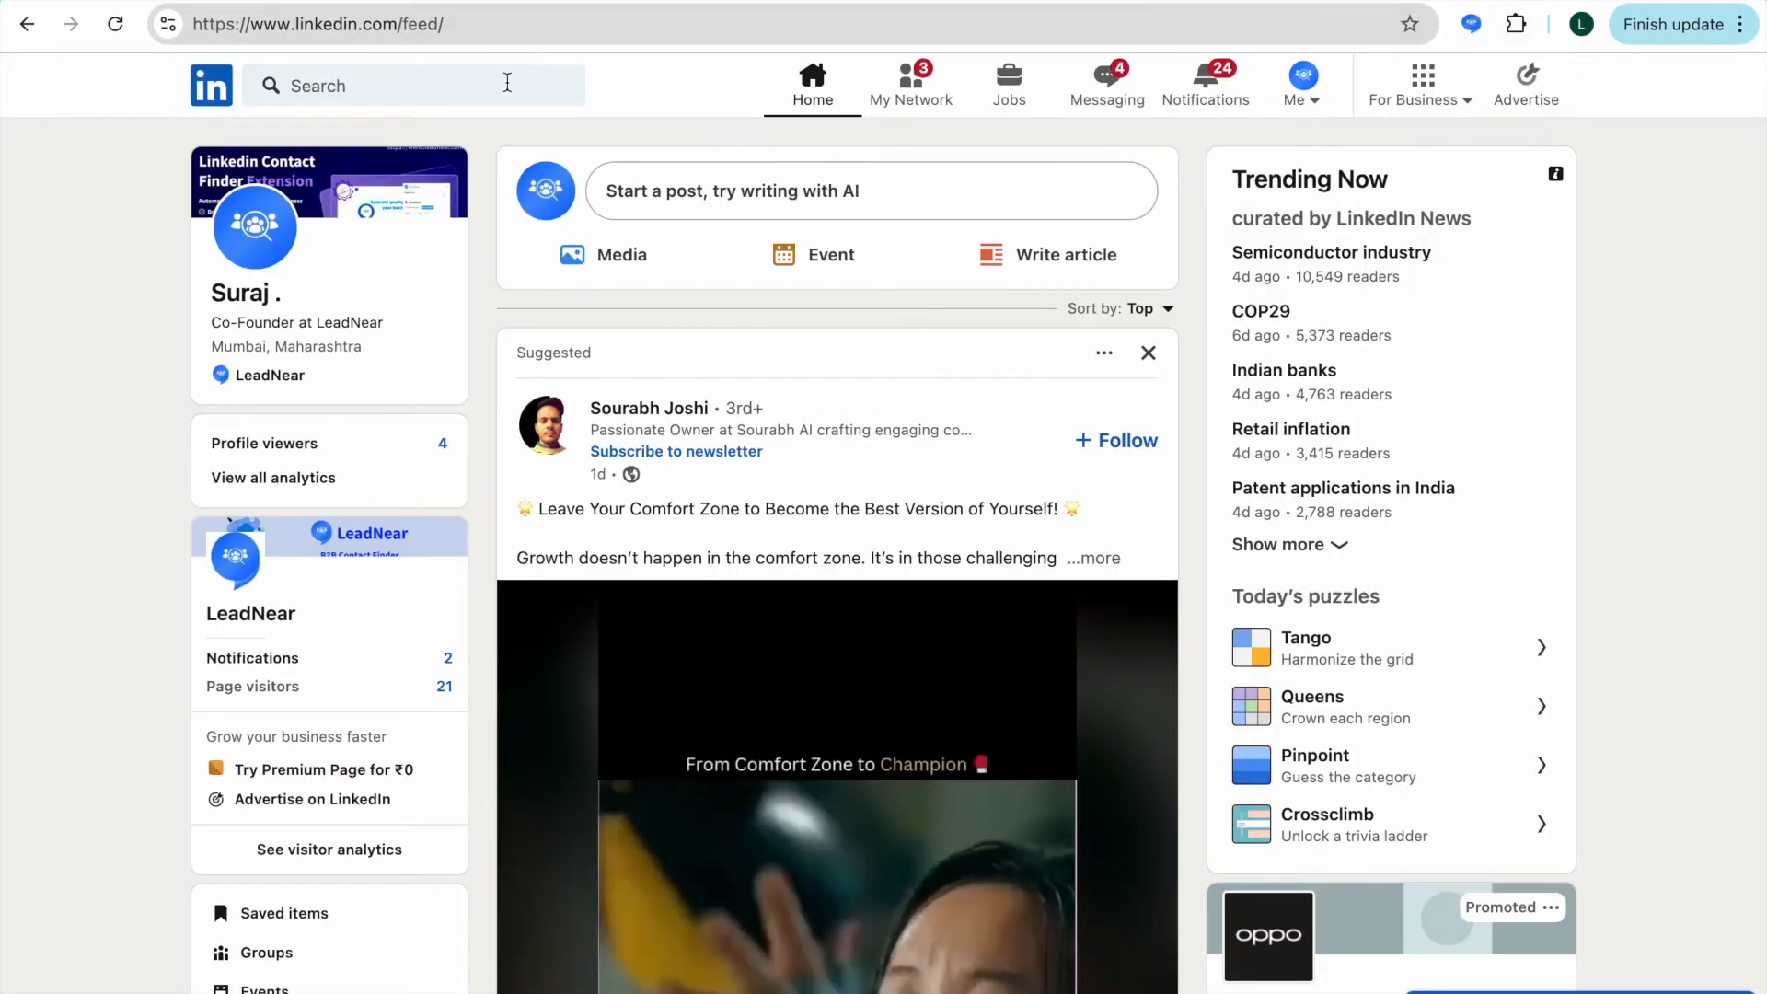
pyautogui.click(414, 84)
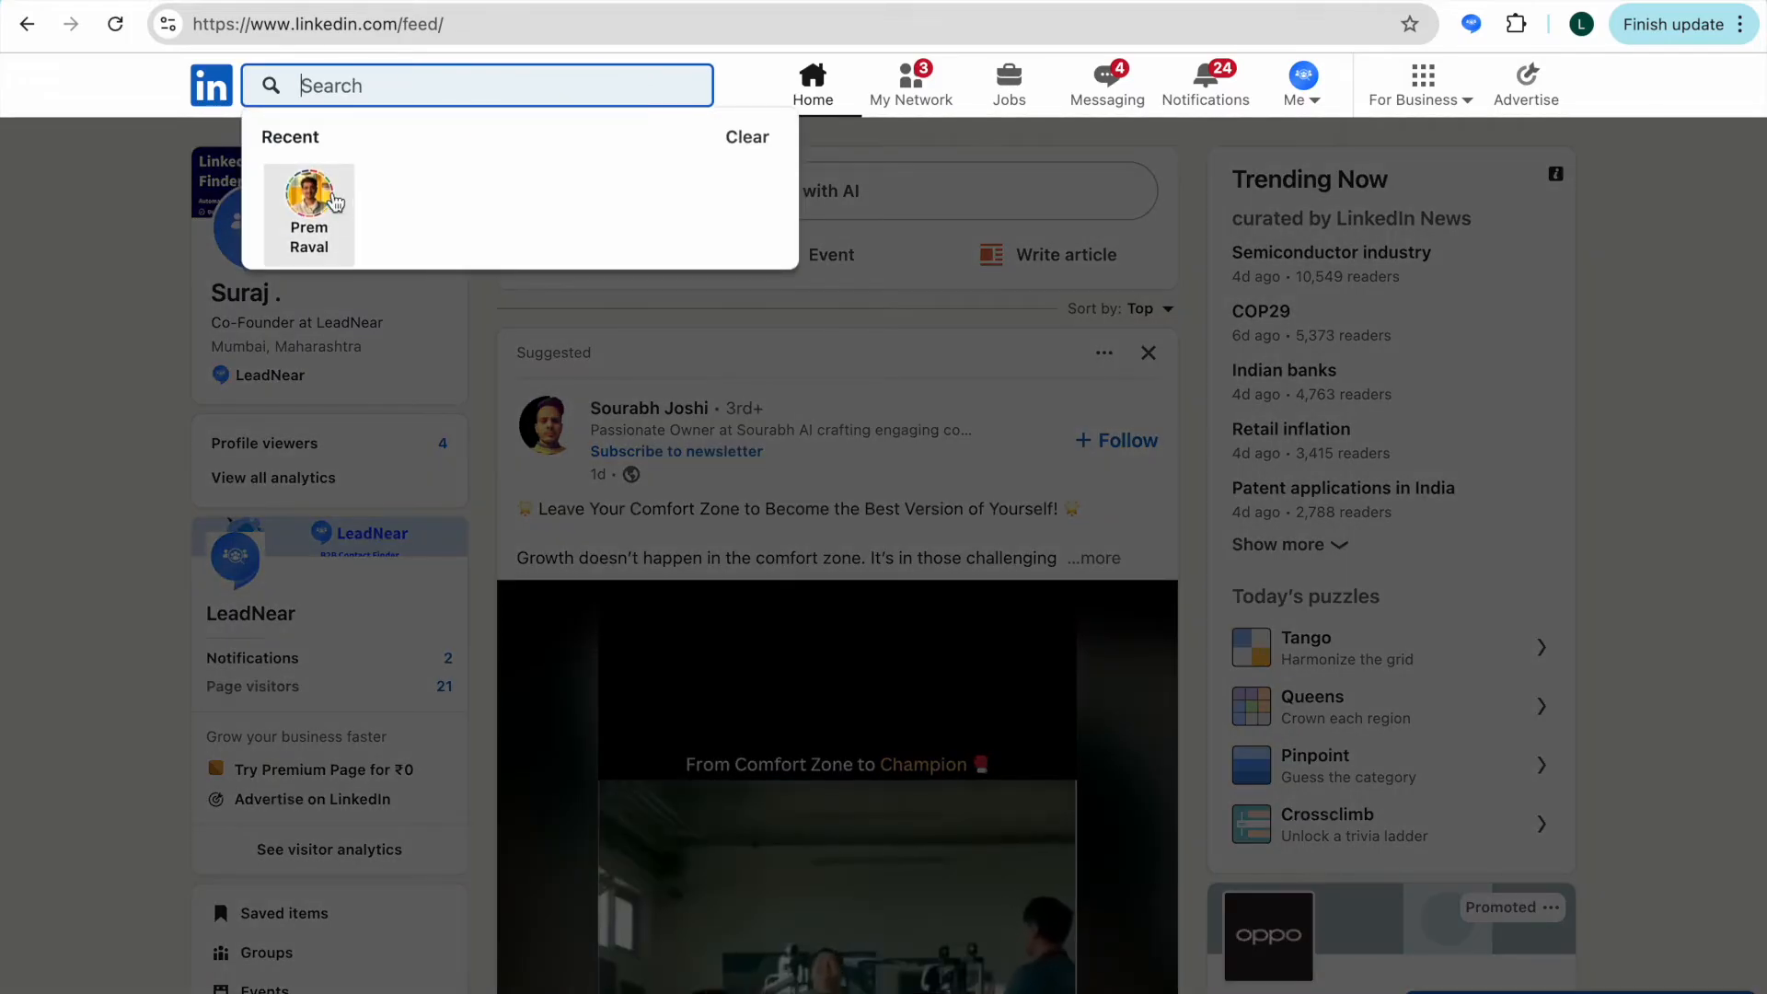
pyautogui.click(308, 215)
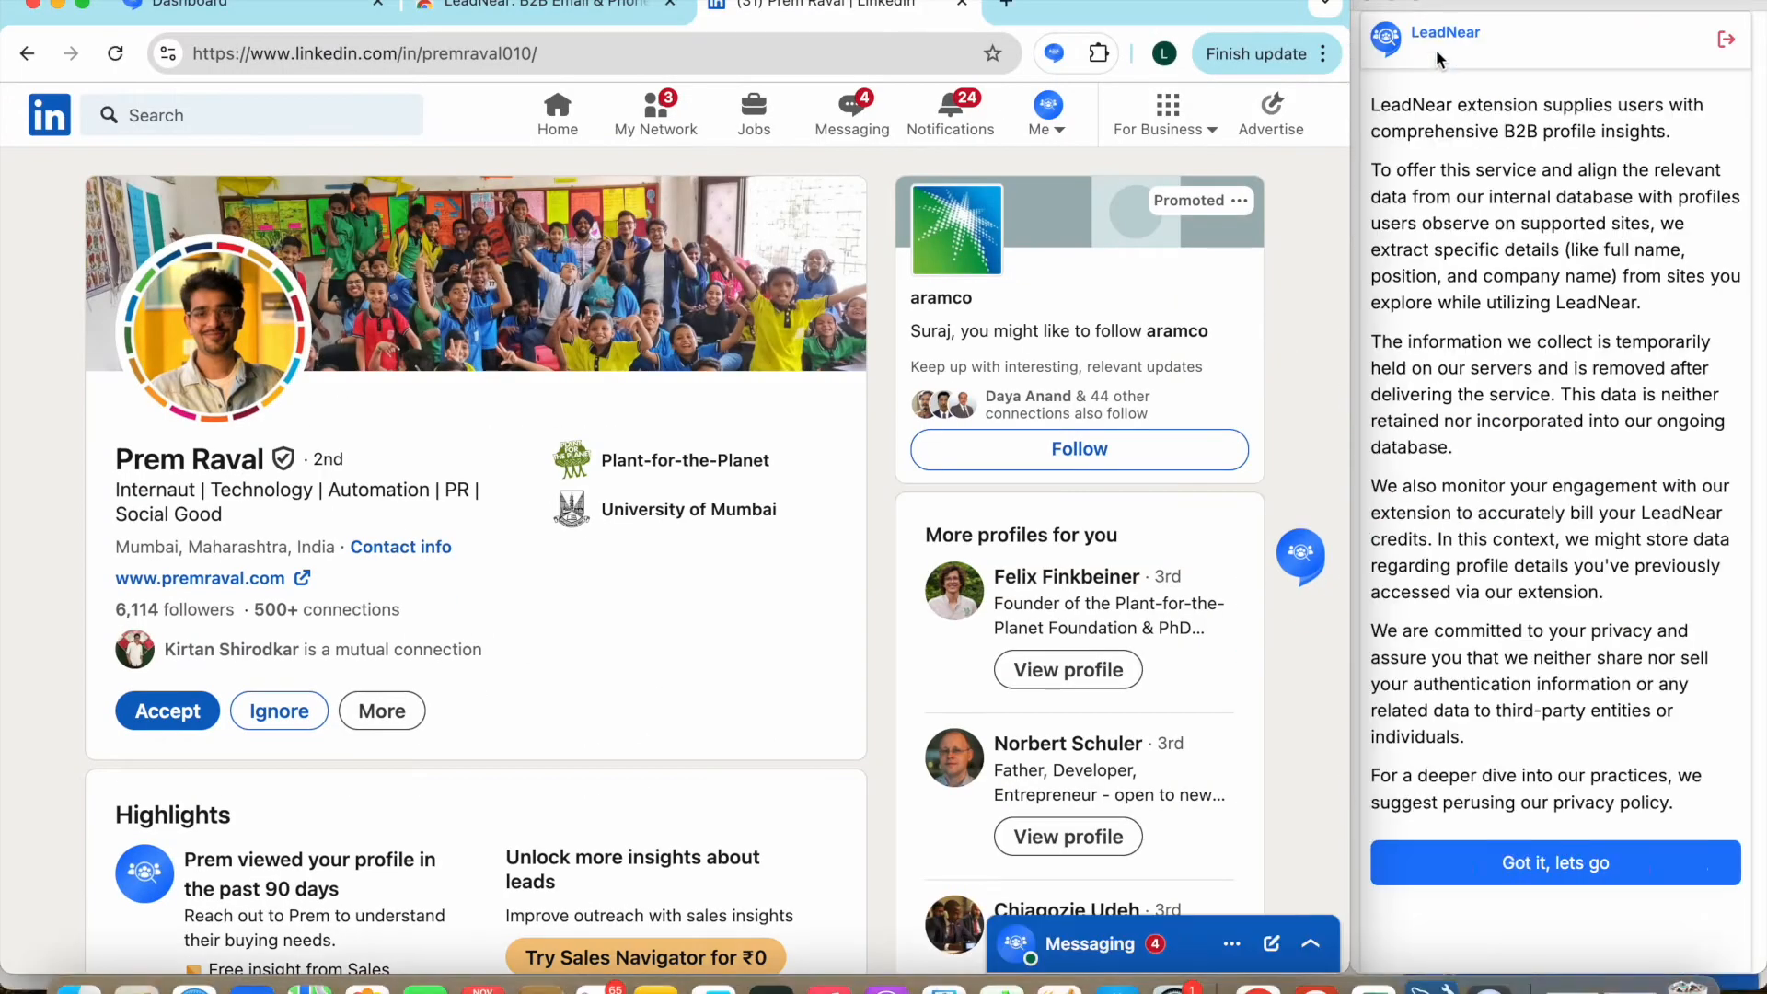
pyautogui.moveTo(1597, 863)
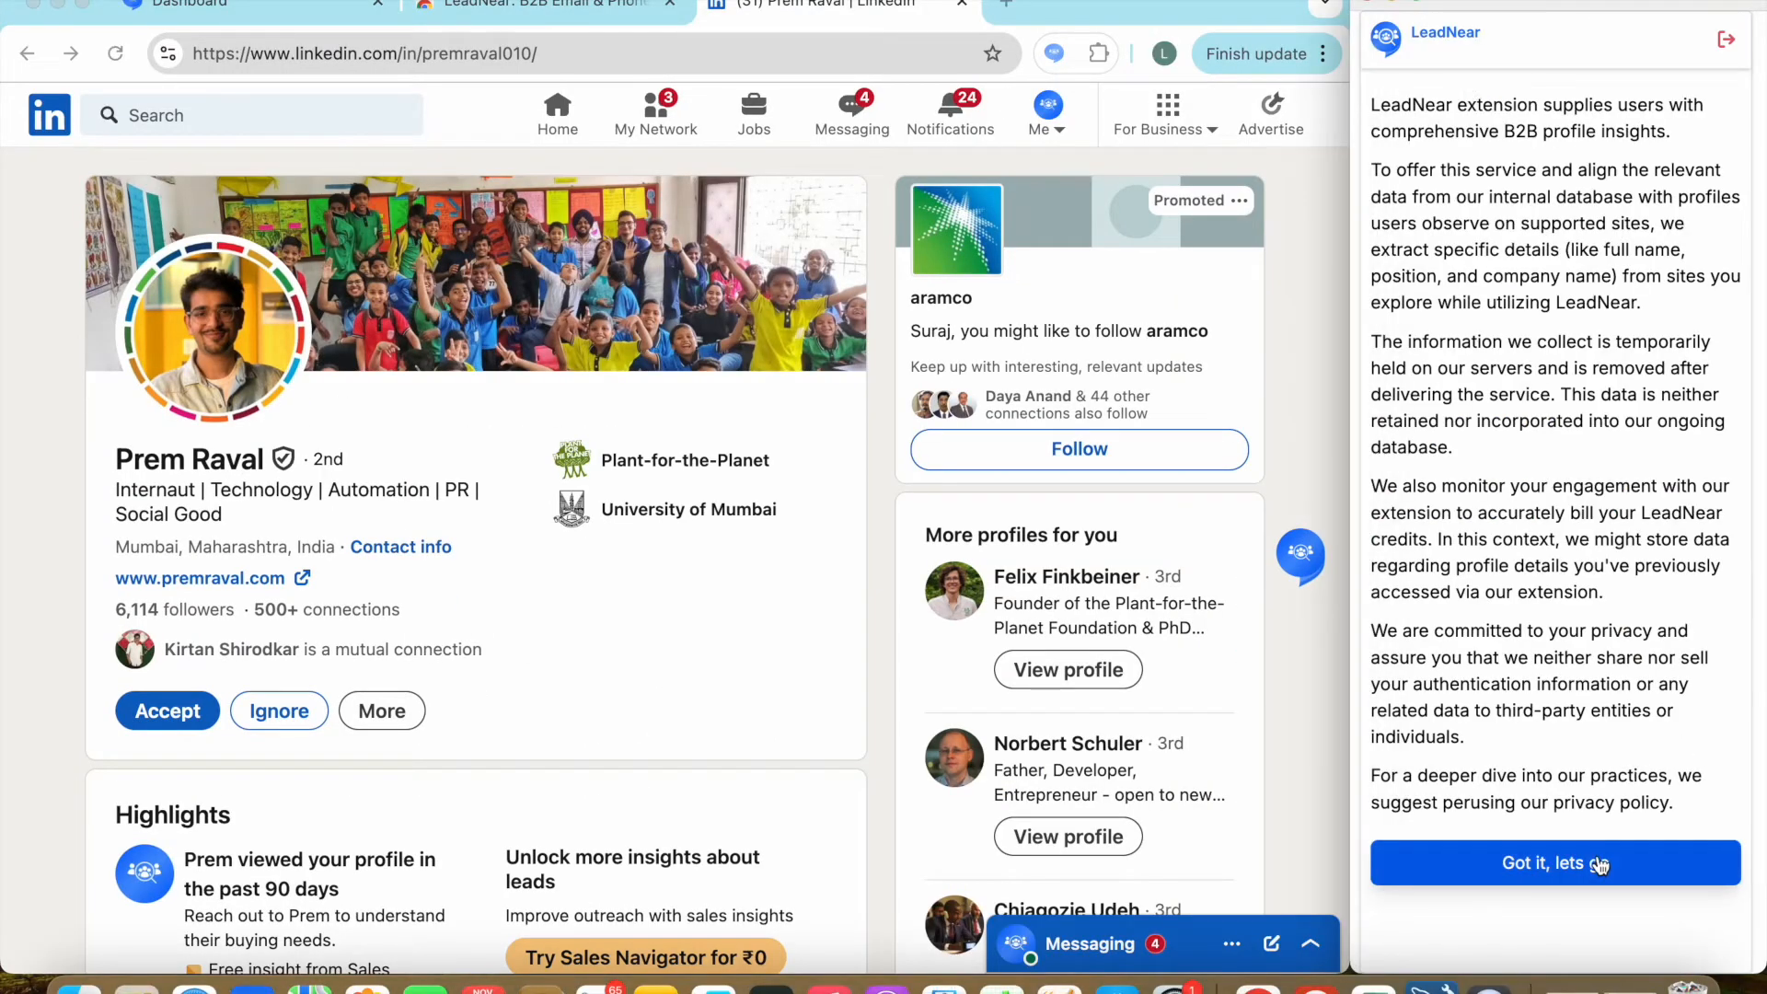
pyautogui.click(1555, 862)
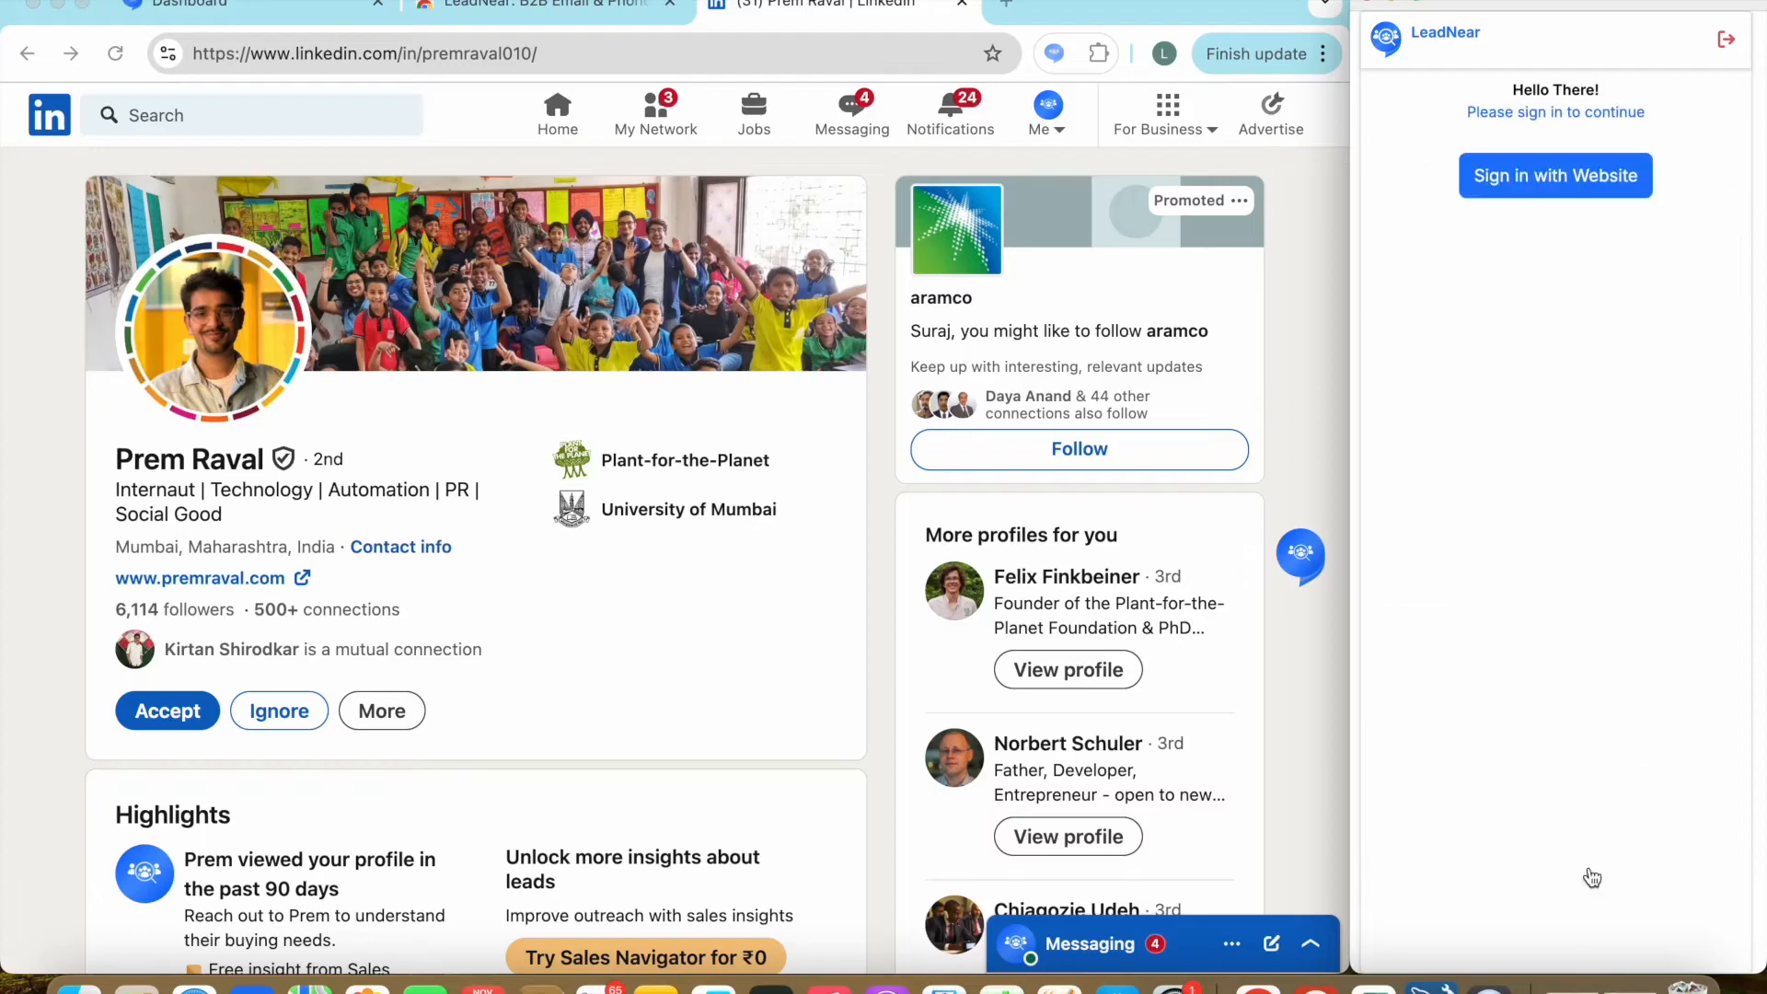
pyautogui.click(1508, 184)
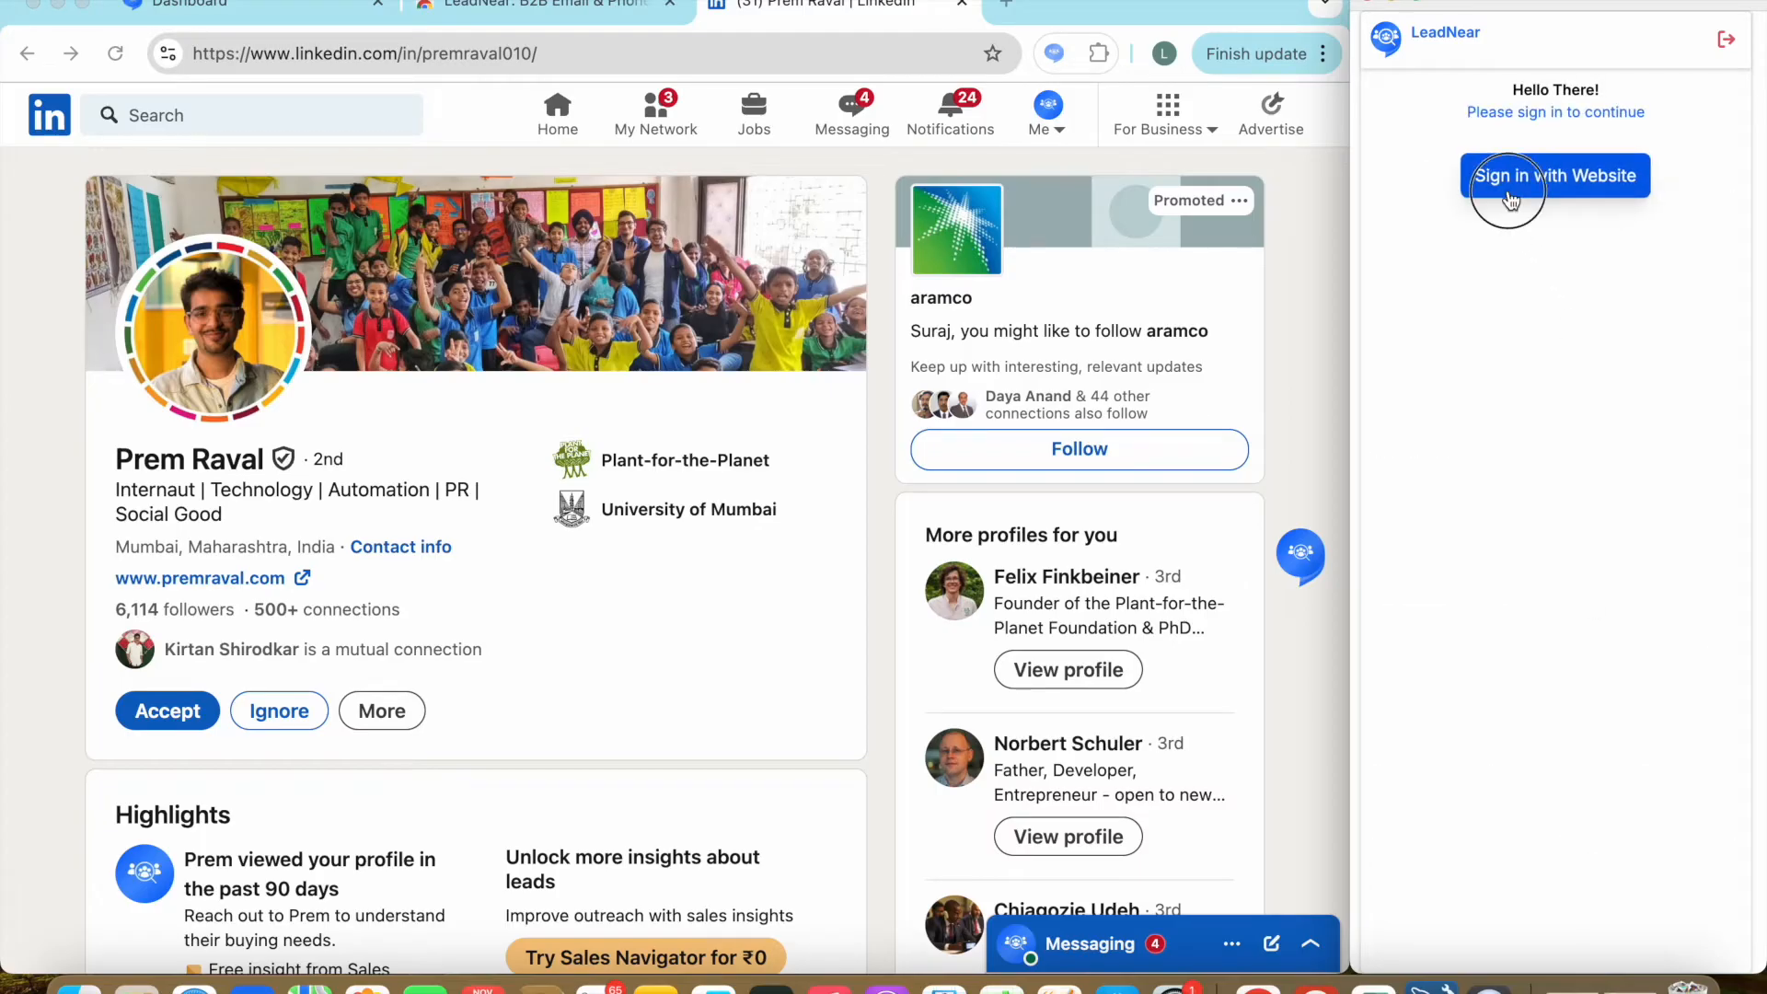
pyautogui.click(1555, 175)
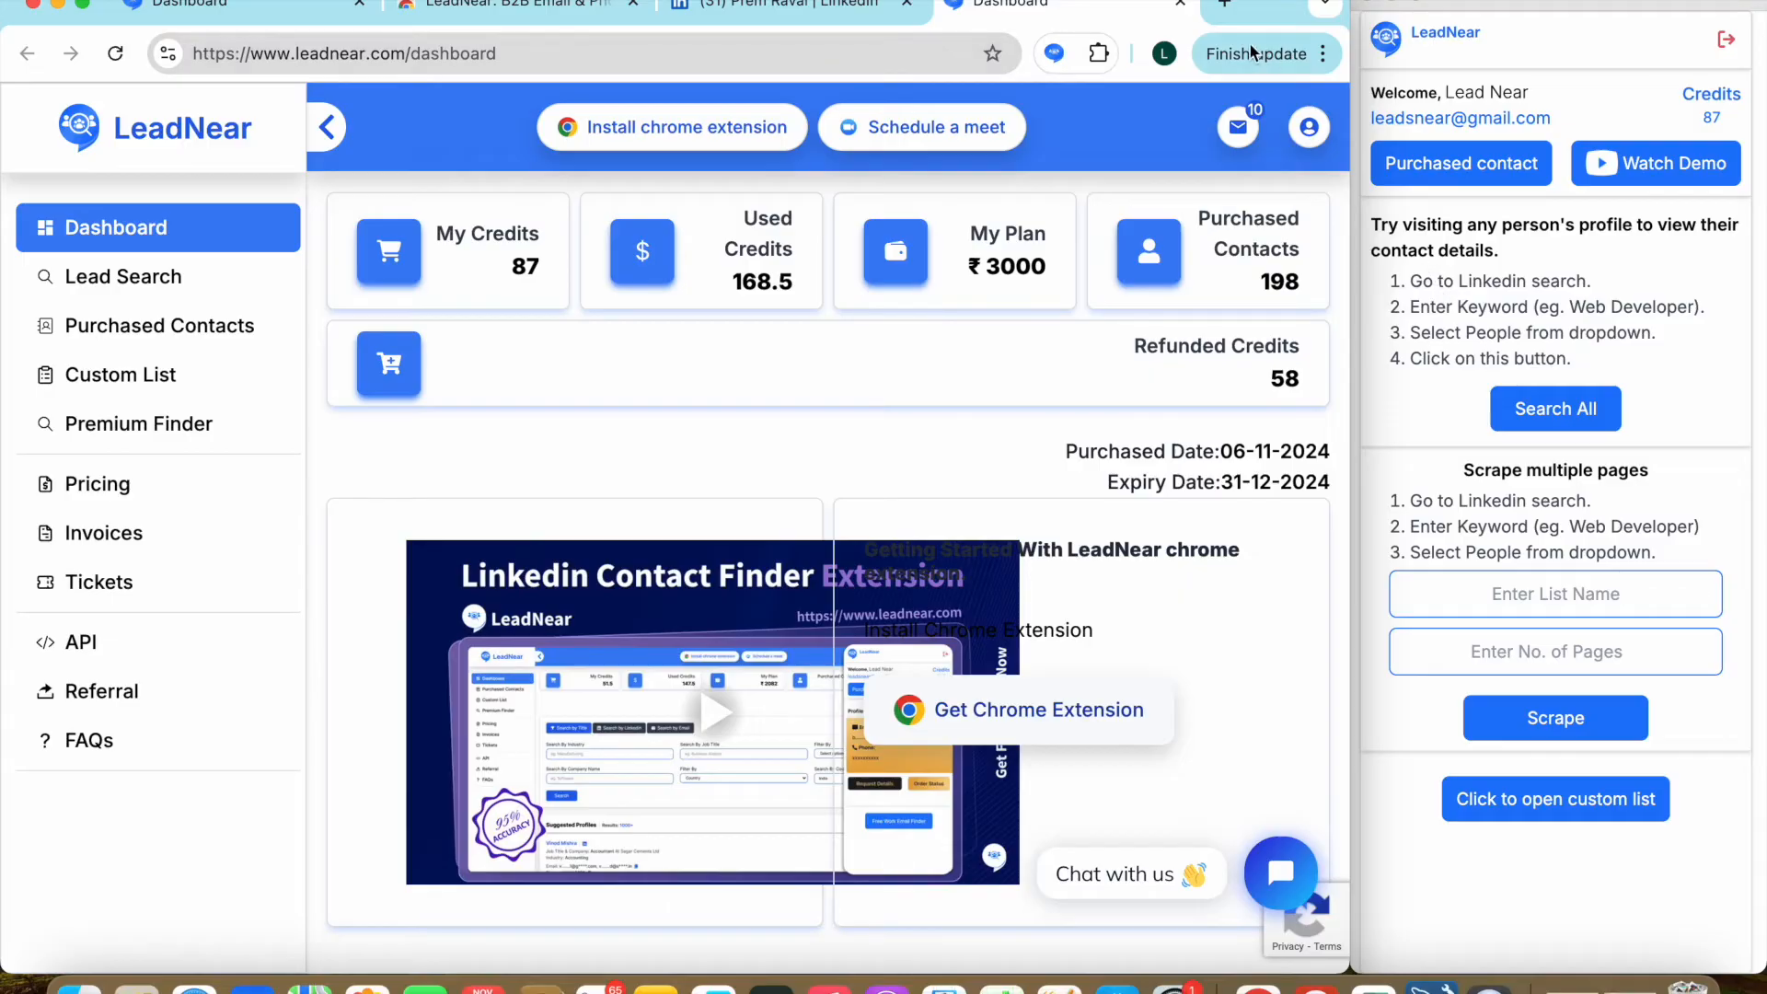
pyautogui.click(789, 8)
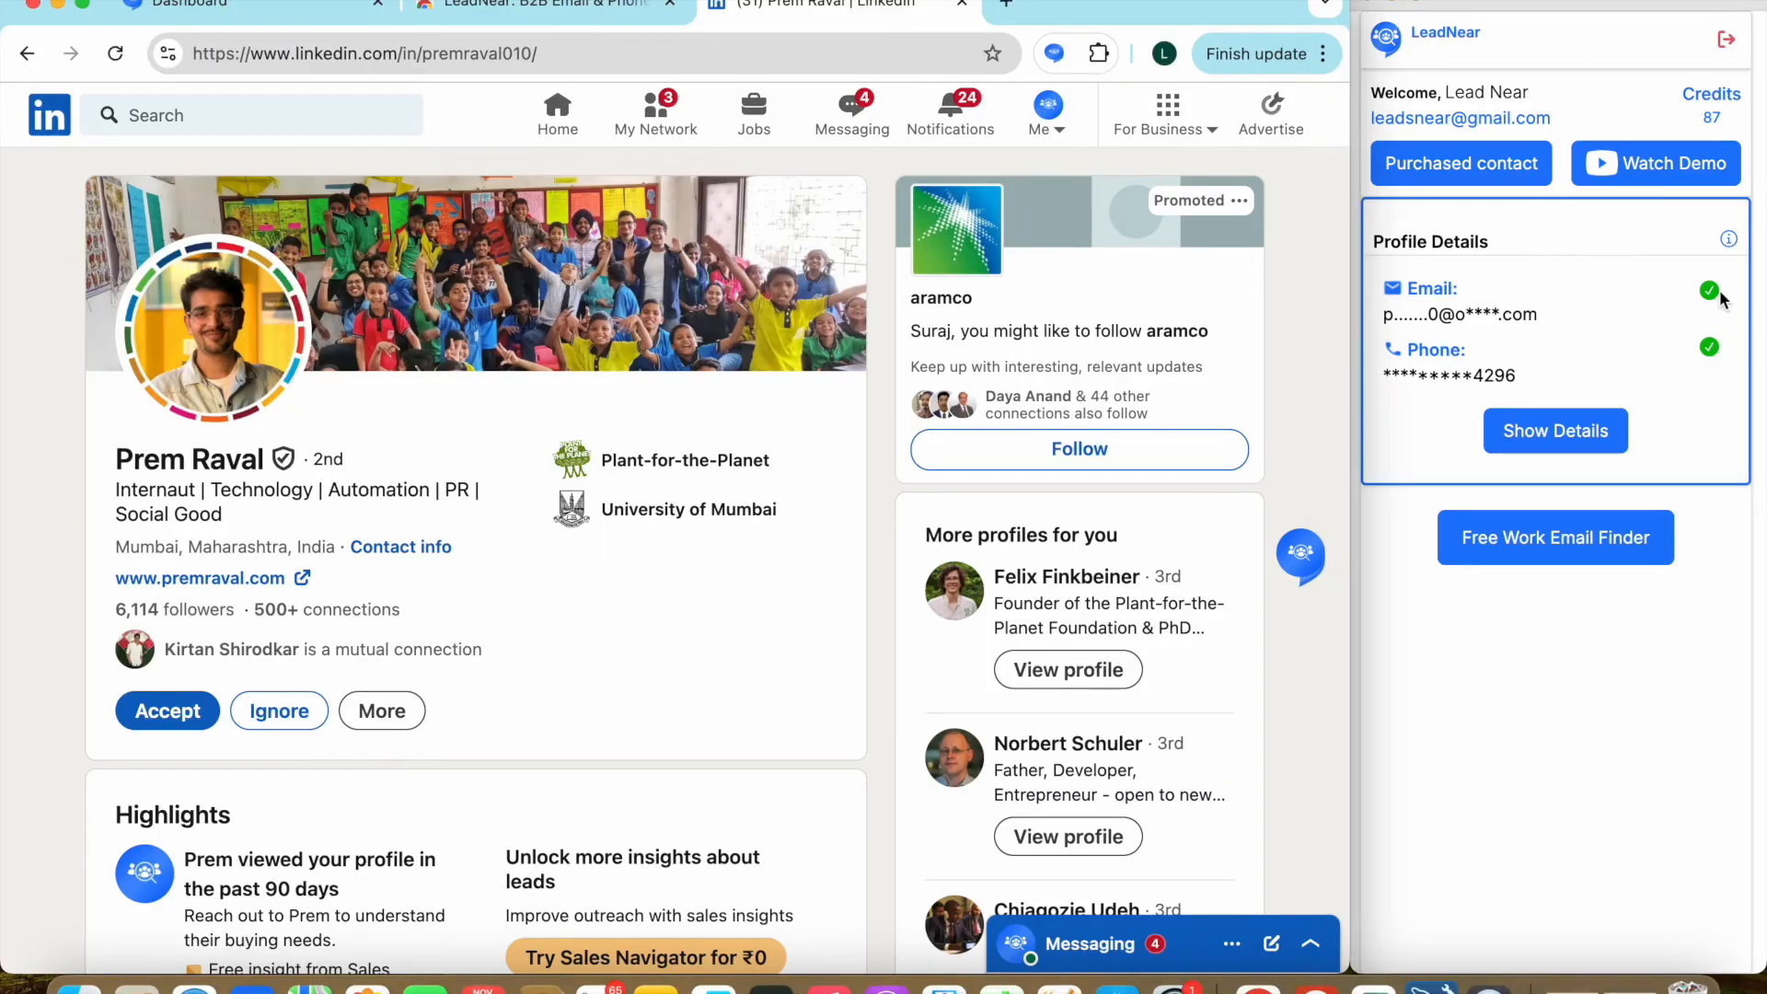
pyautogui.moveTo(1545, 367)
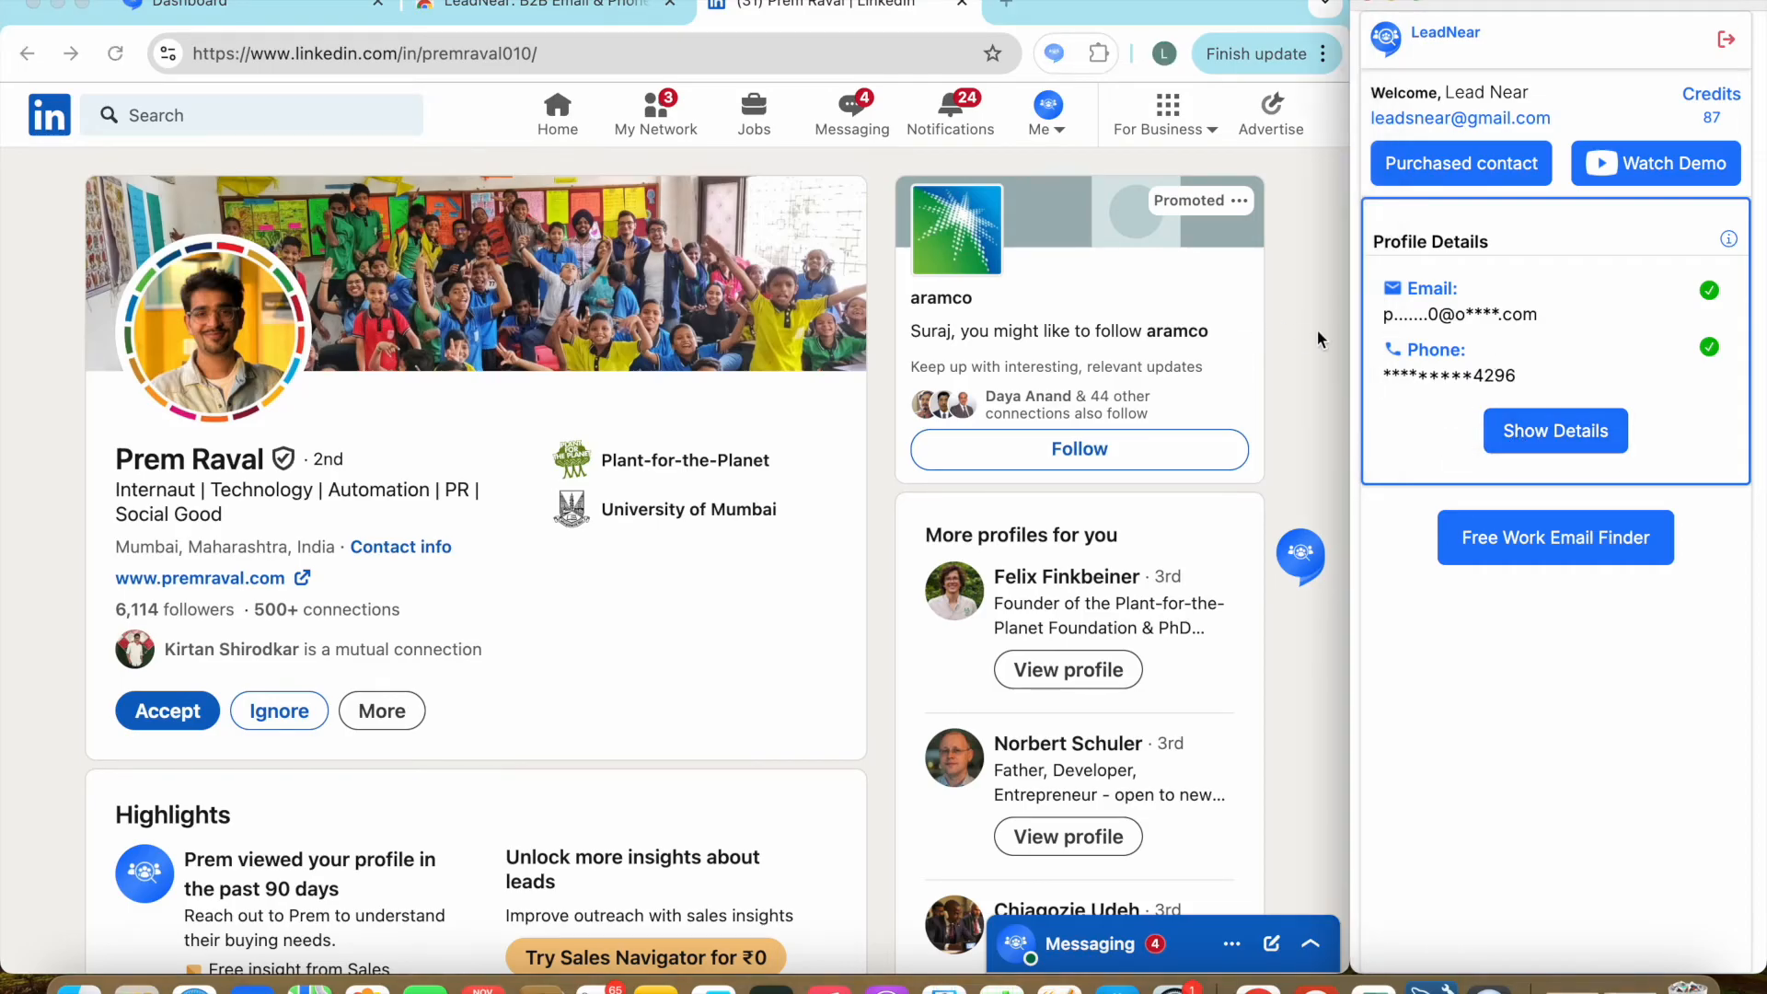
pyautogui.scroll(-3)
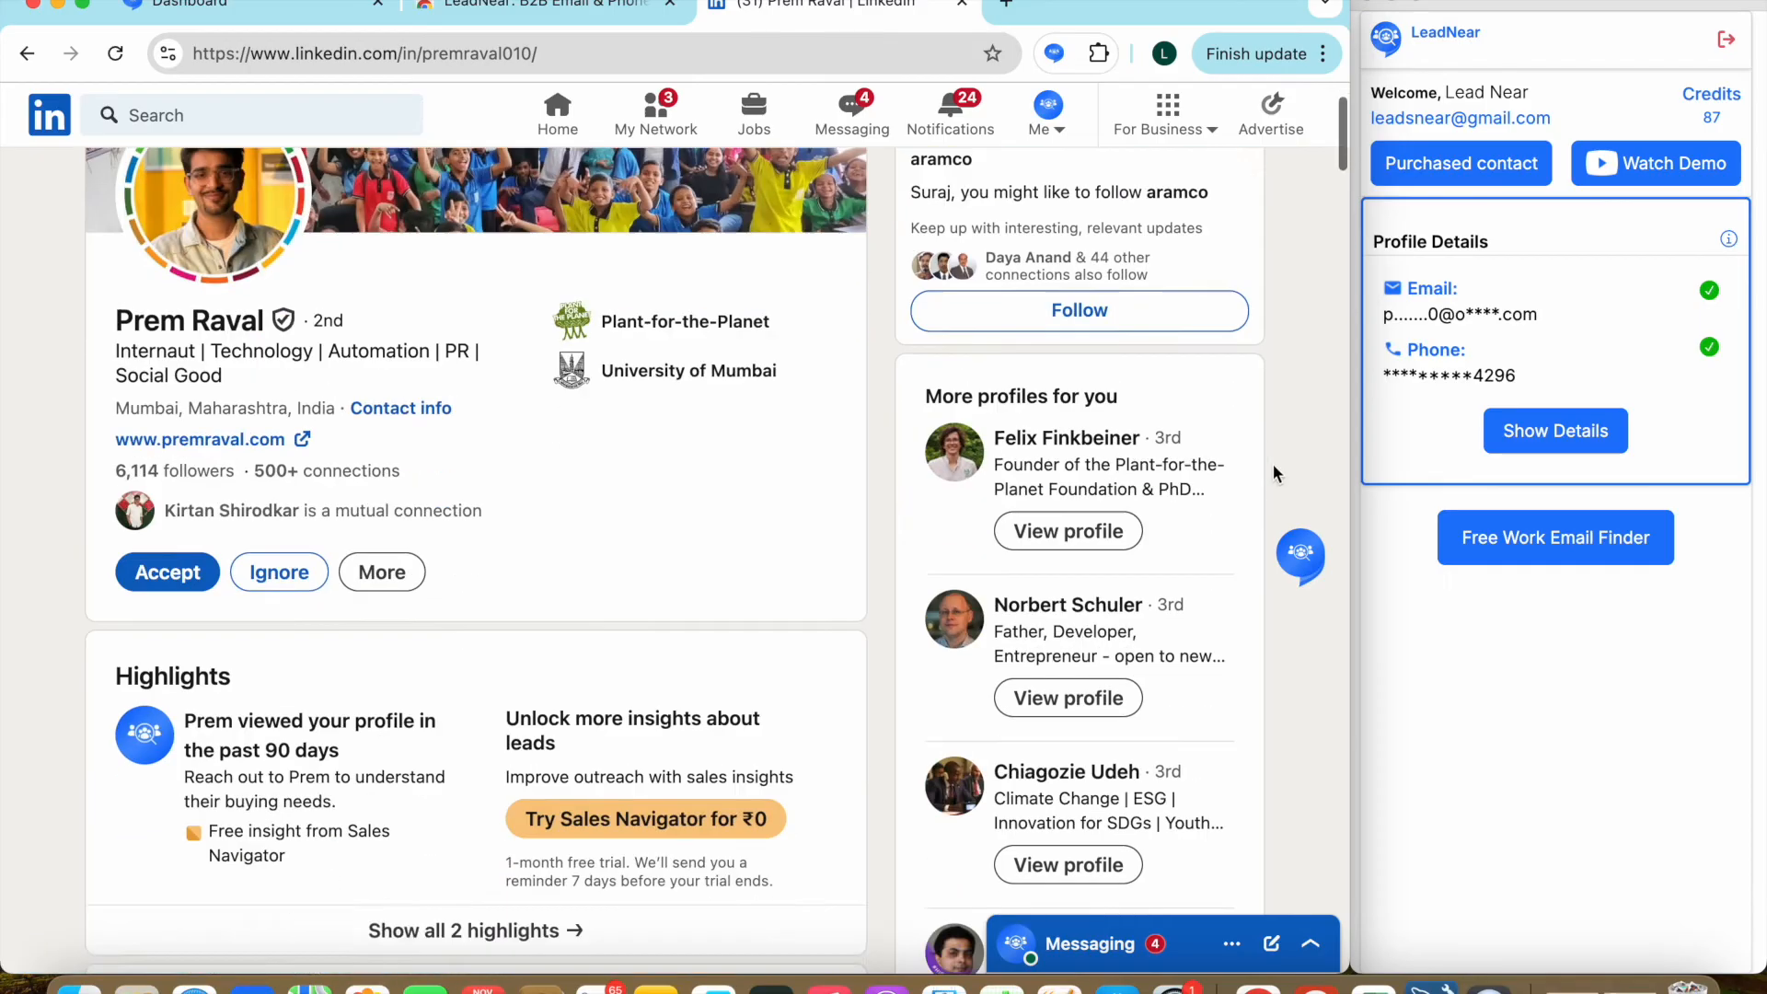